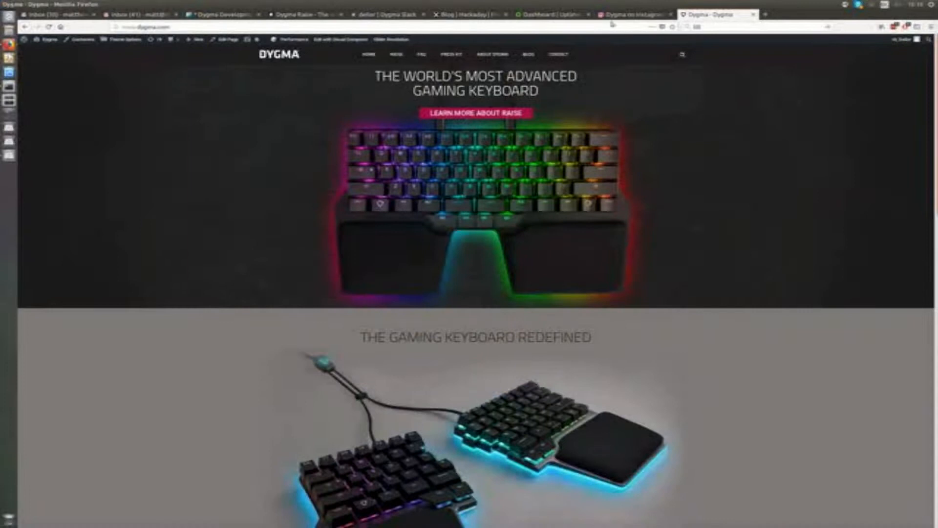
Step: List the focus script's LED commands with help, then set all LEDs red (255, 0, 0)
{"action": "left_click", "coordinate": [628, 13]}
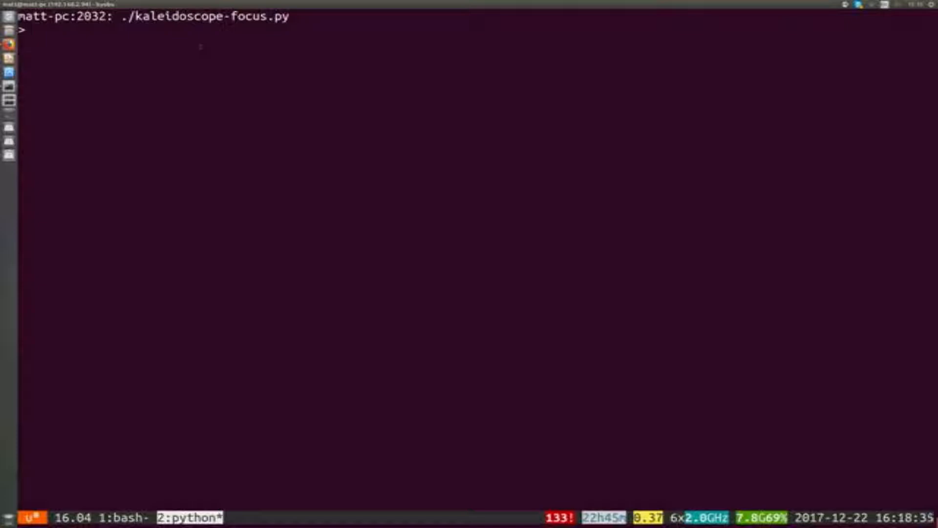
{"action": "type", "text": "help"}
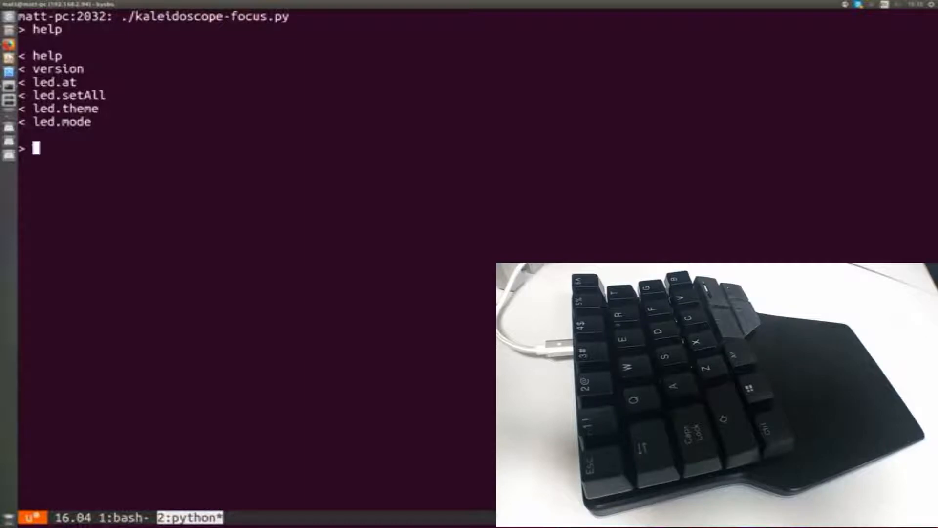
{"action": "type", "text": "led.setAll 255, 0, 0"}
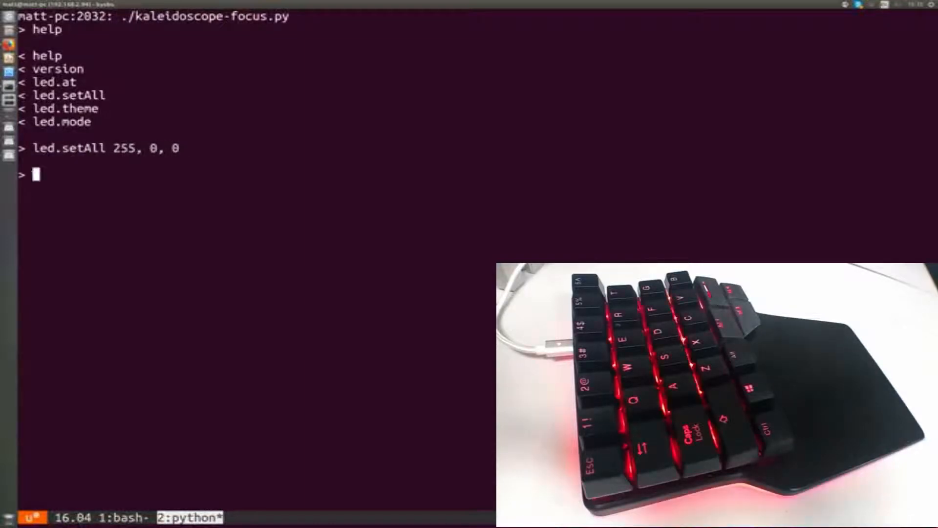
{"action": "type", "text": "s"}
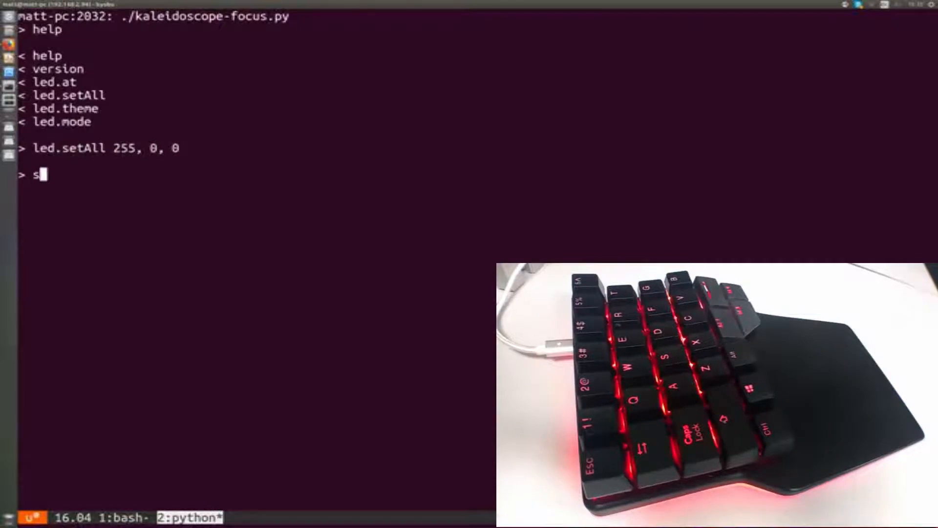
Step: Turn all LEDs off with led.setAll 0, 0, 0 and read LED 0 with led.at
{"action": "type", "text": "led.setAll"}
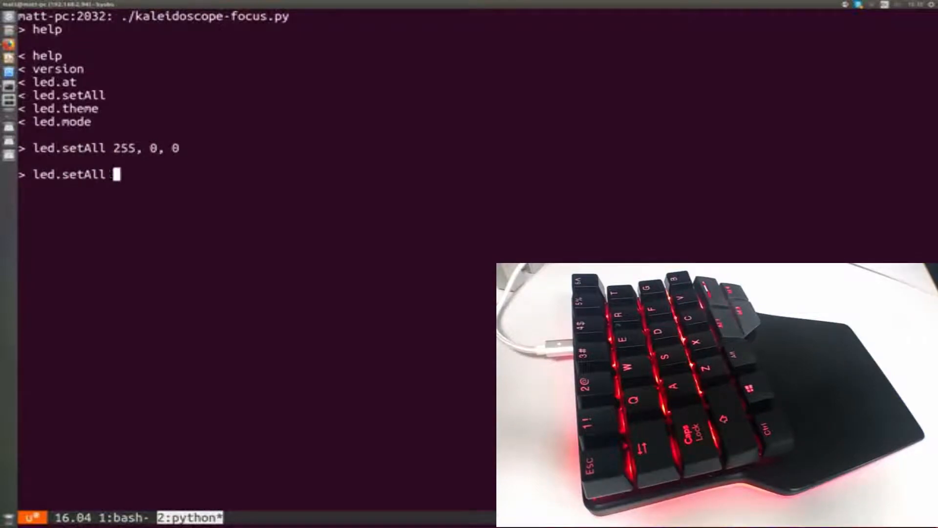
{"action": "type", "text": "0, 0, 0"}
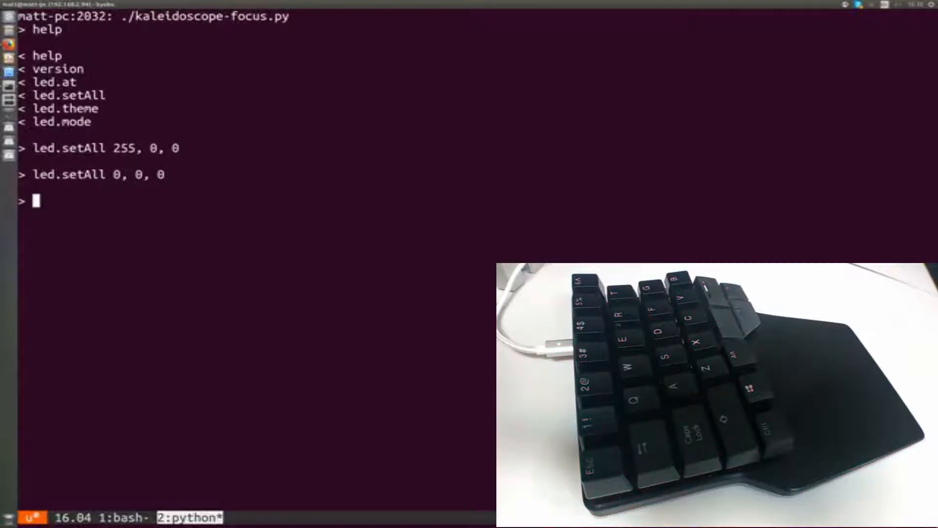
{"action": "type", "text": "led.at 0"}
{"action": "type", "text": "se"}
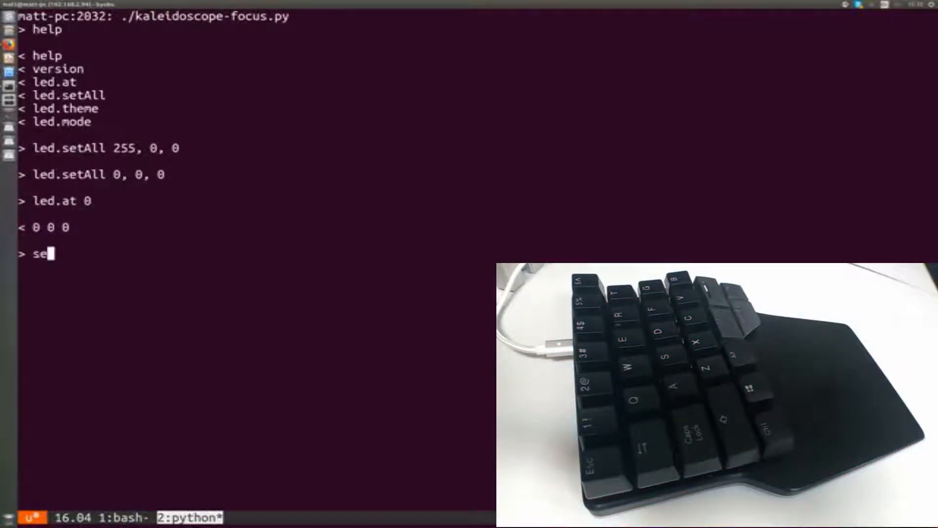
Step: Read LED 0 as 0 0 0, set it to white, then to blue (0, 0, 255)
{"action": "type", "text": "led.at 0 255, 255, 255"}
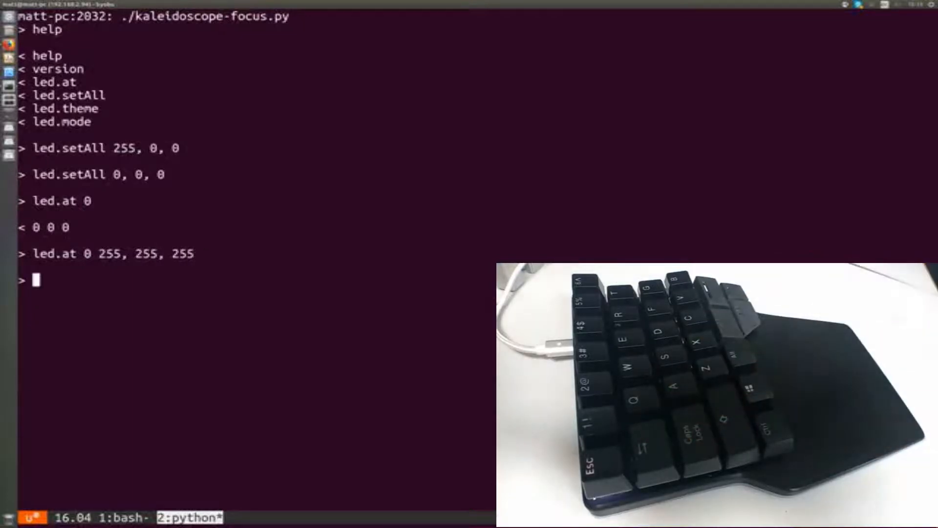
{"action": "type", "text": "led.at 0"}
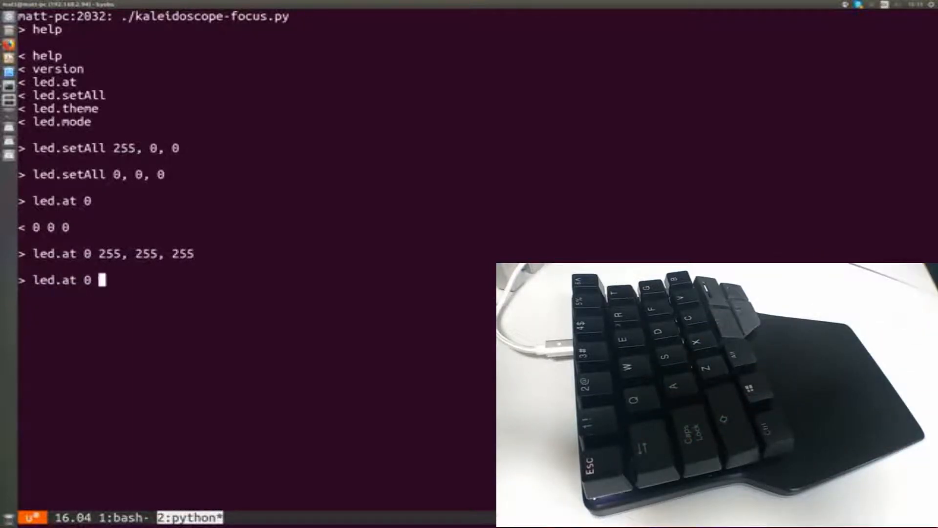
{"action": "type", "text": "0, 0, 255"}
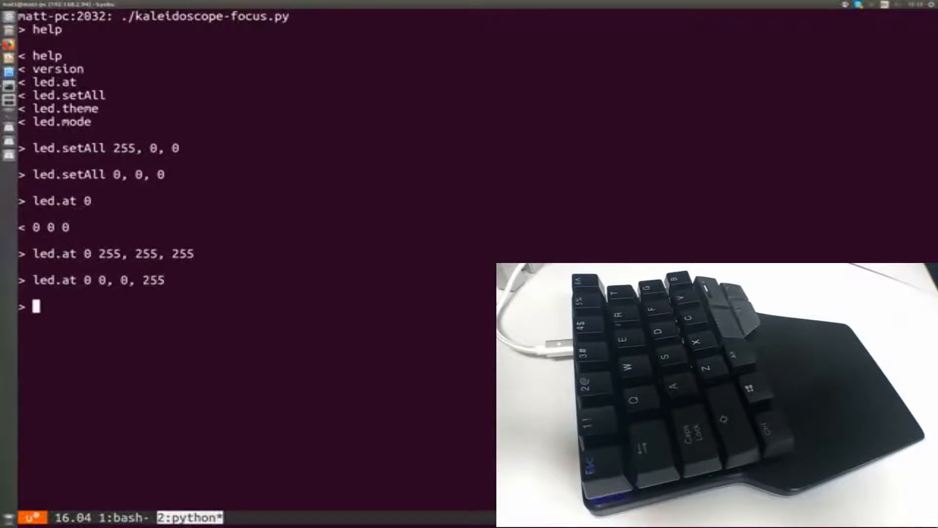
Step: Switch all LEDs off with led.setAll 0 and quit the focus script
{"action": "type", "text": "led"}
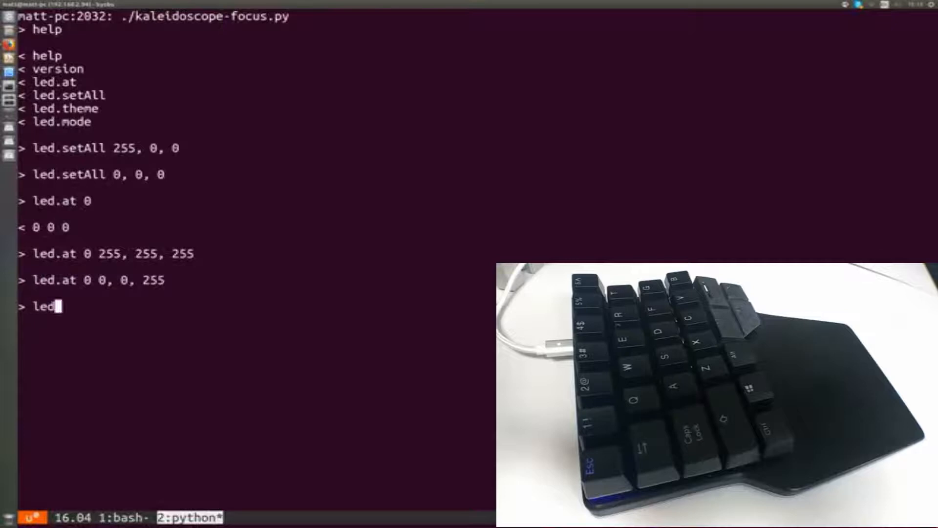
{"action": "type", "text": ".setAll 0"}
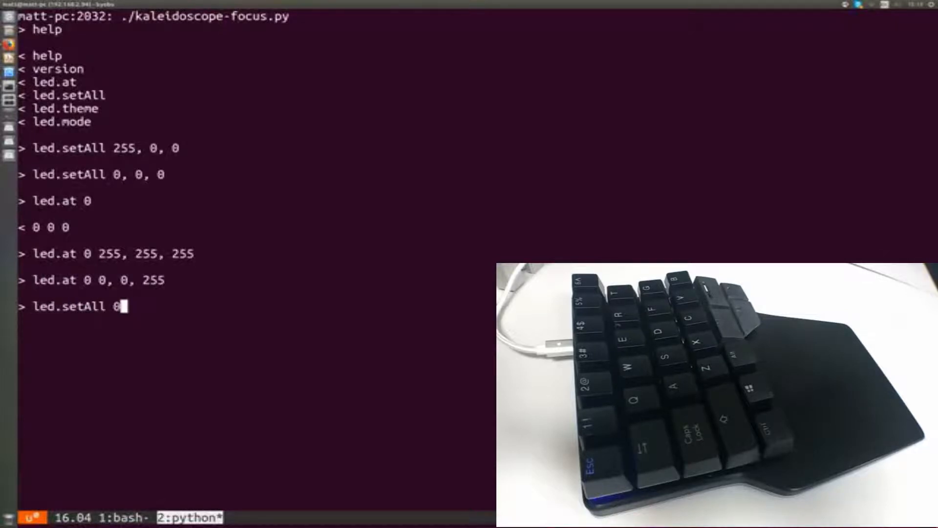
{"action": "type", "text": "qu"}
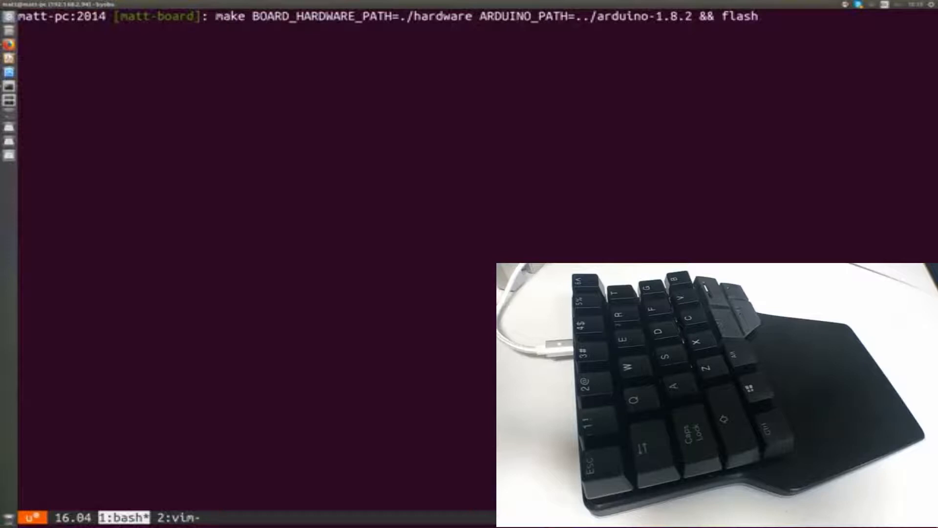
Step: Start the firmware make-and-flash command with the ./hardware and ../arduino-1.8.2 paths
{"action": "key", "text": "Return"}
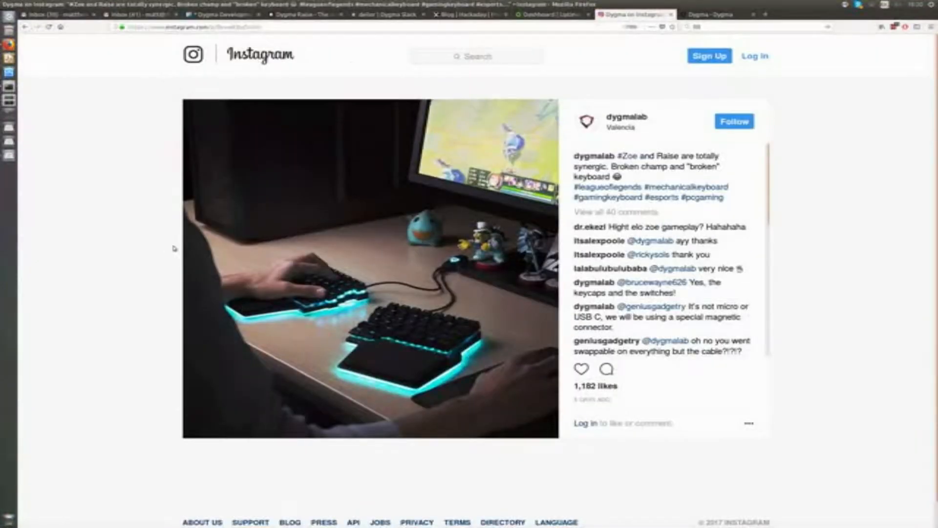
Step: Return from Dygma's Instagram post to the byobu terminal showing the finished build
{"action": "left_click", "coordinate": [550, 14]}
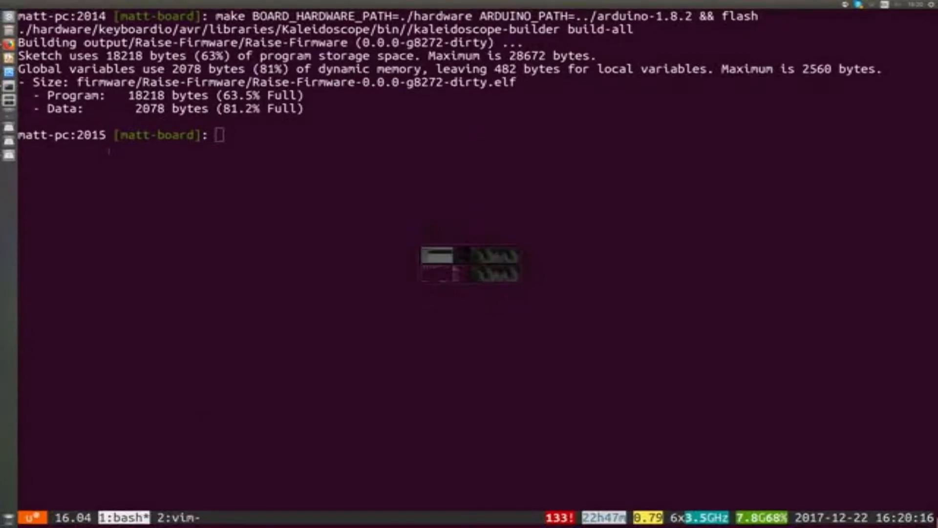
{"action": "left_click", "coordinate": [181, 517]}
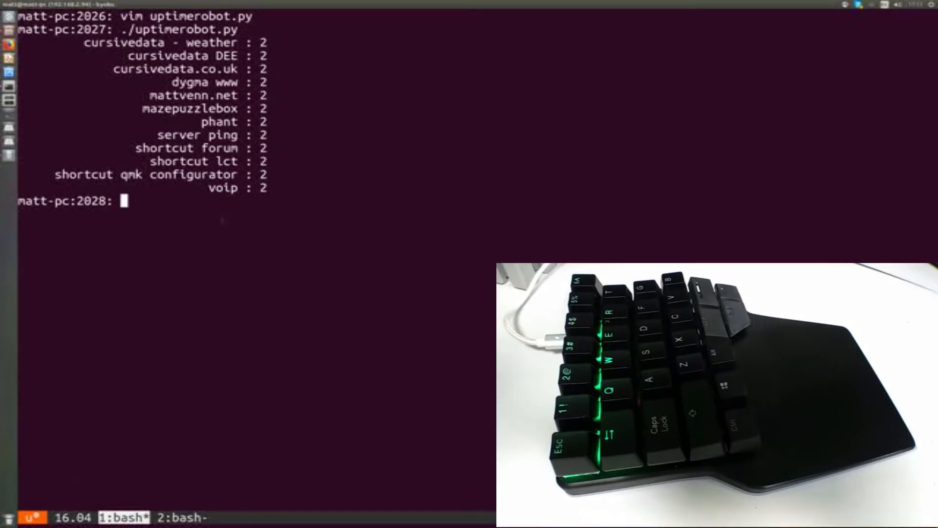
Step: Run ./uptimerobot.py again after seeing all eleven monitors at status 2
{"action": "type", "text": "./uptimerobot.py"}
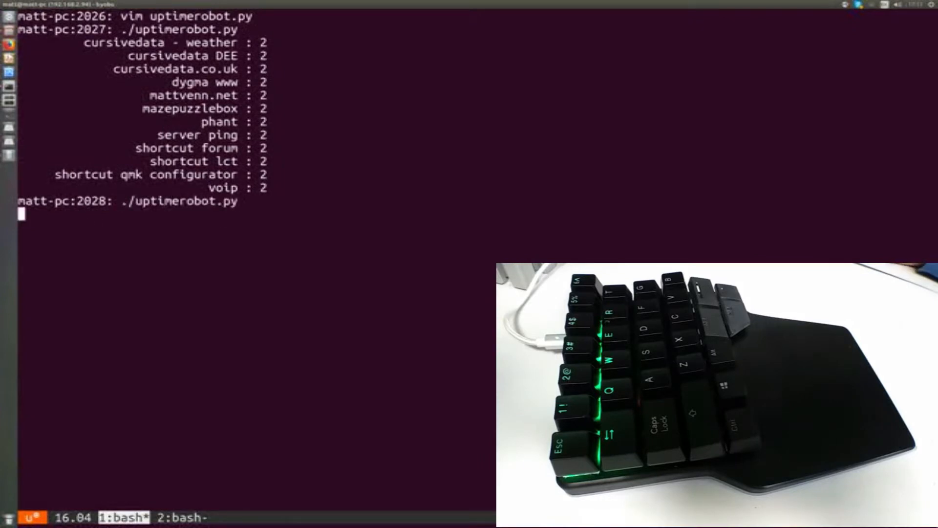